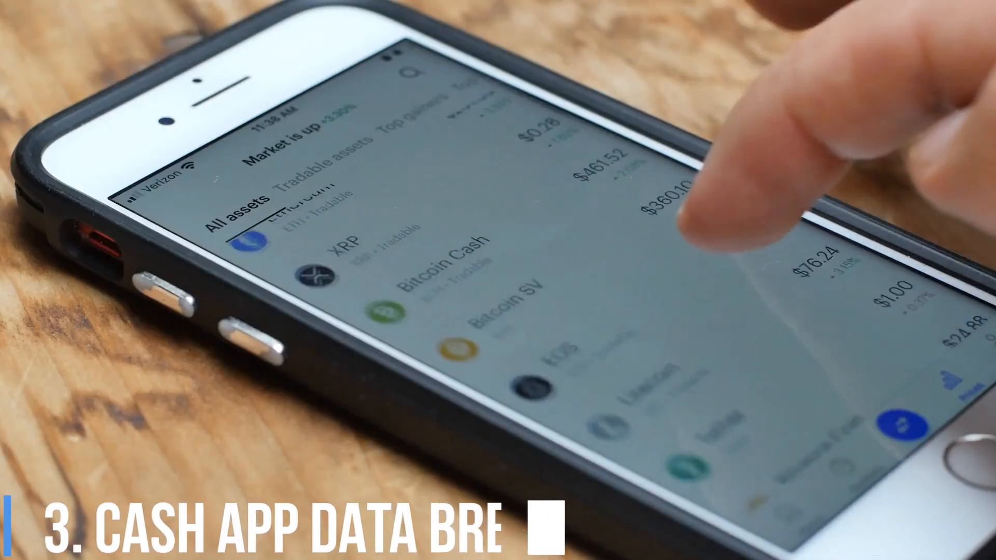
scroll("down", 3)
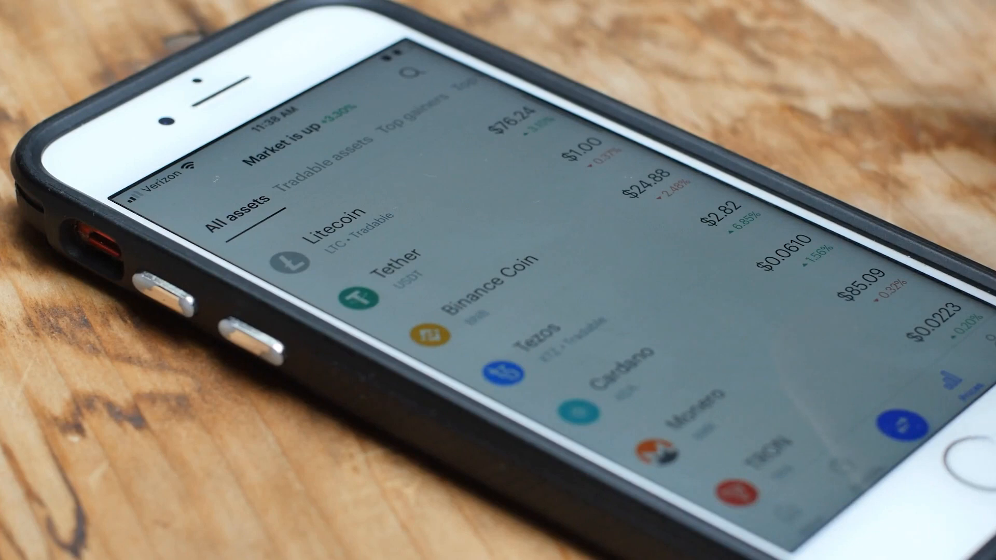